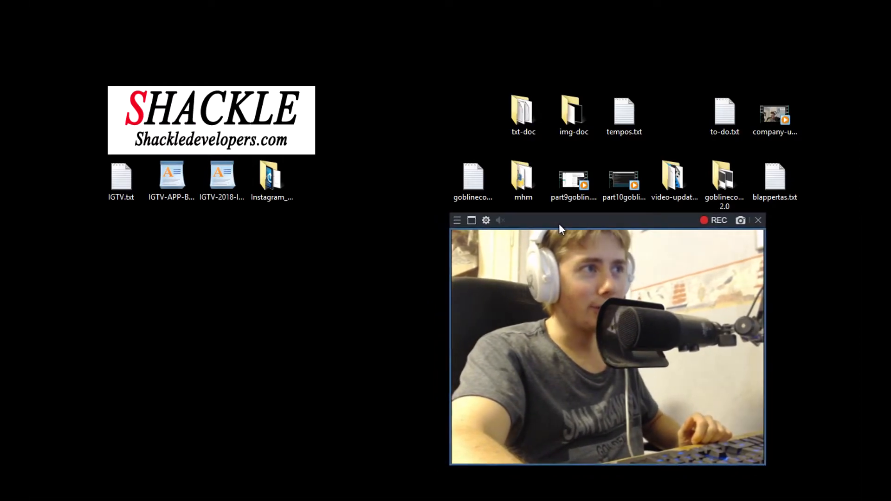
click(472, 180)
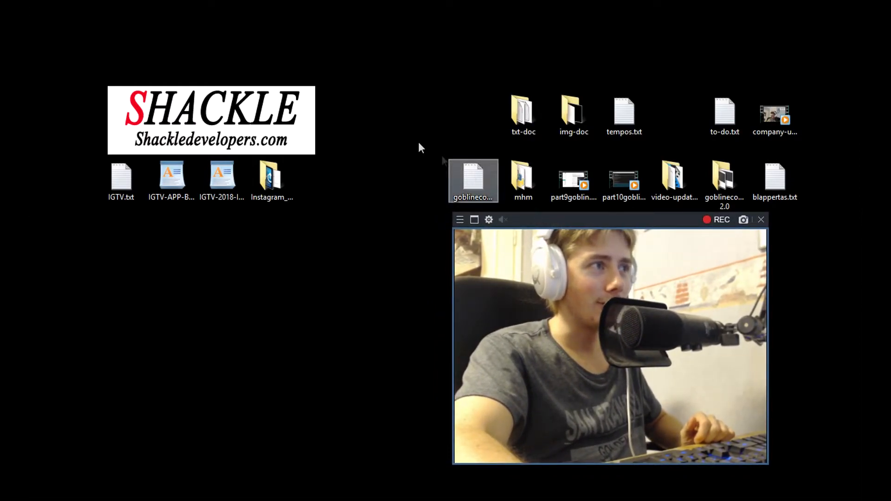
click(190, 49)
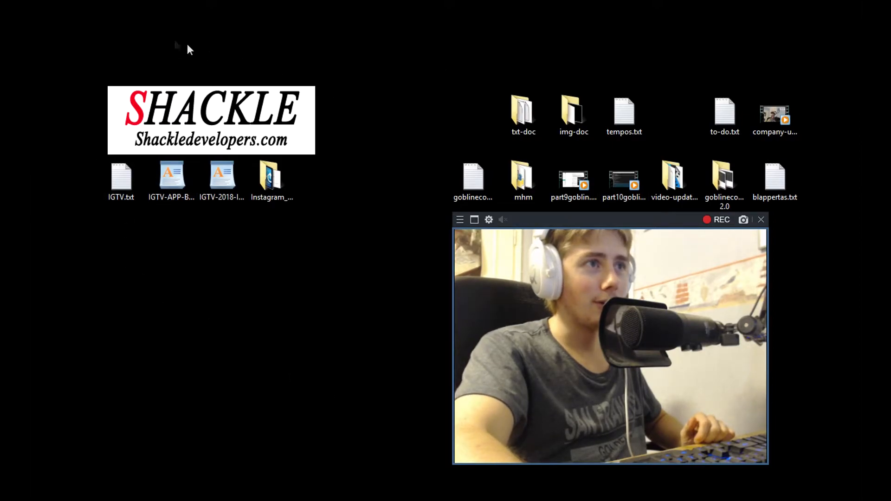